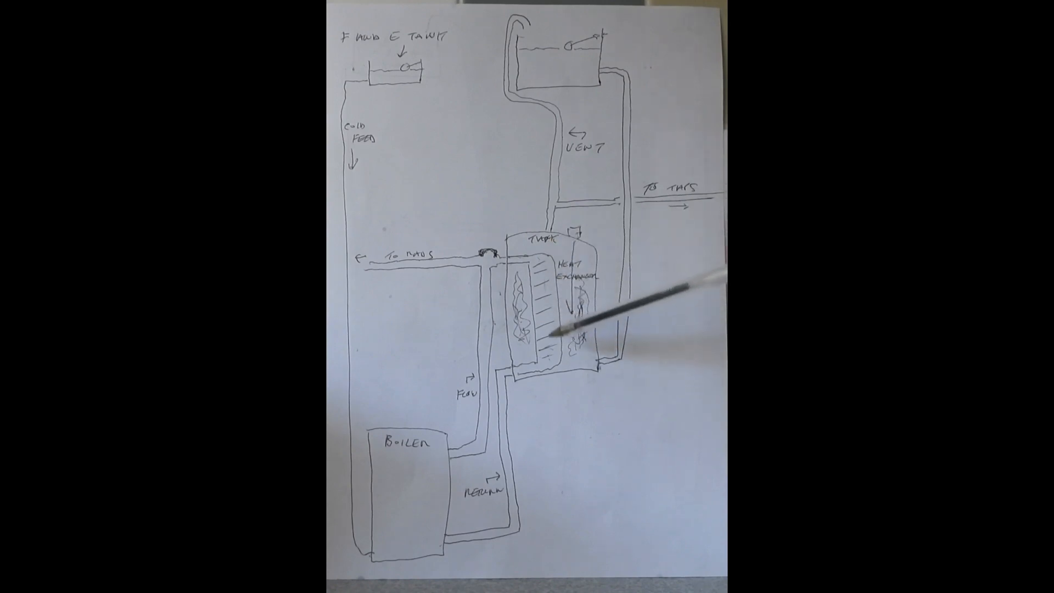
mouse_move(557, 263)
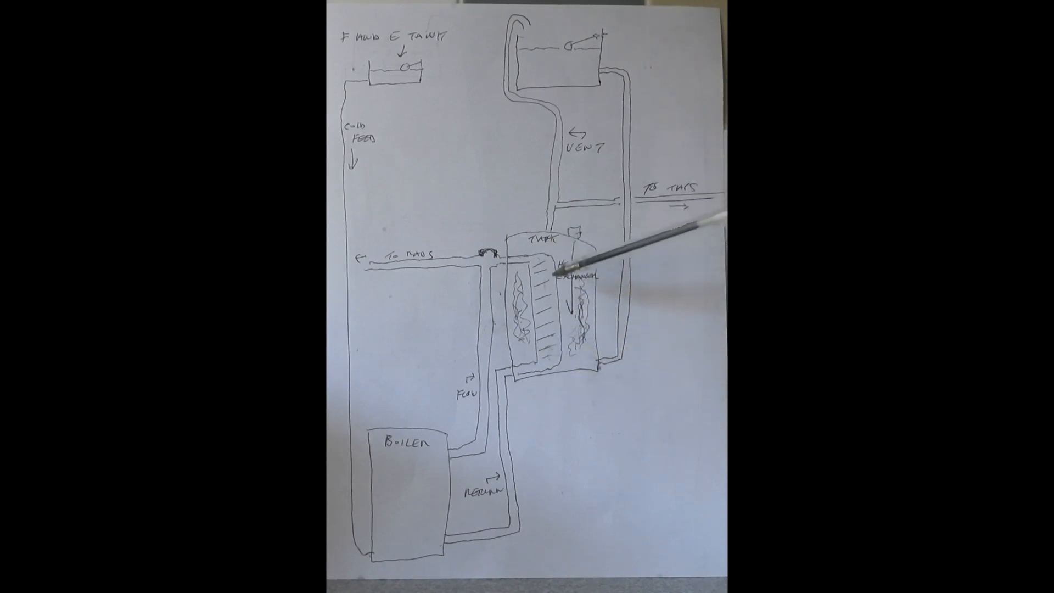